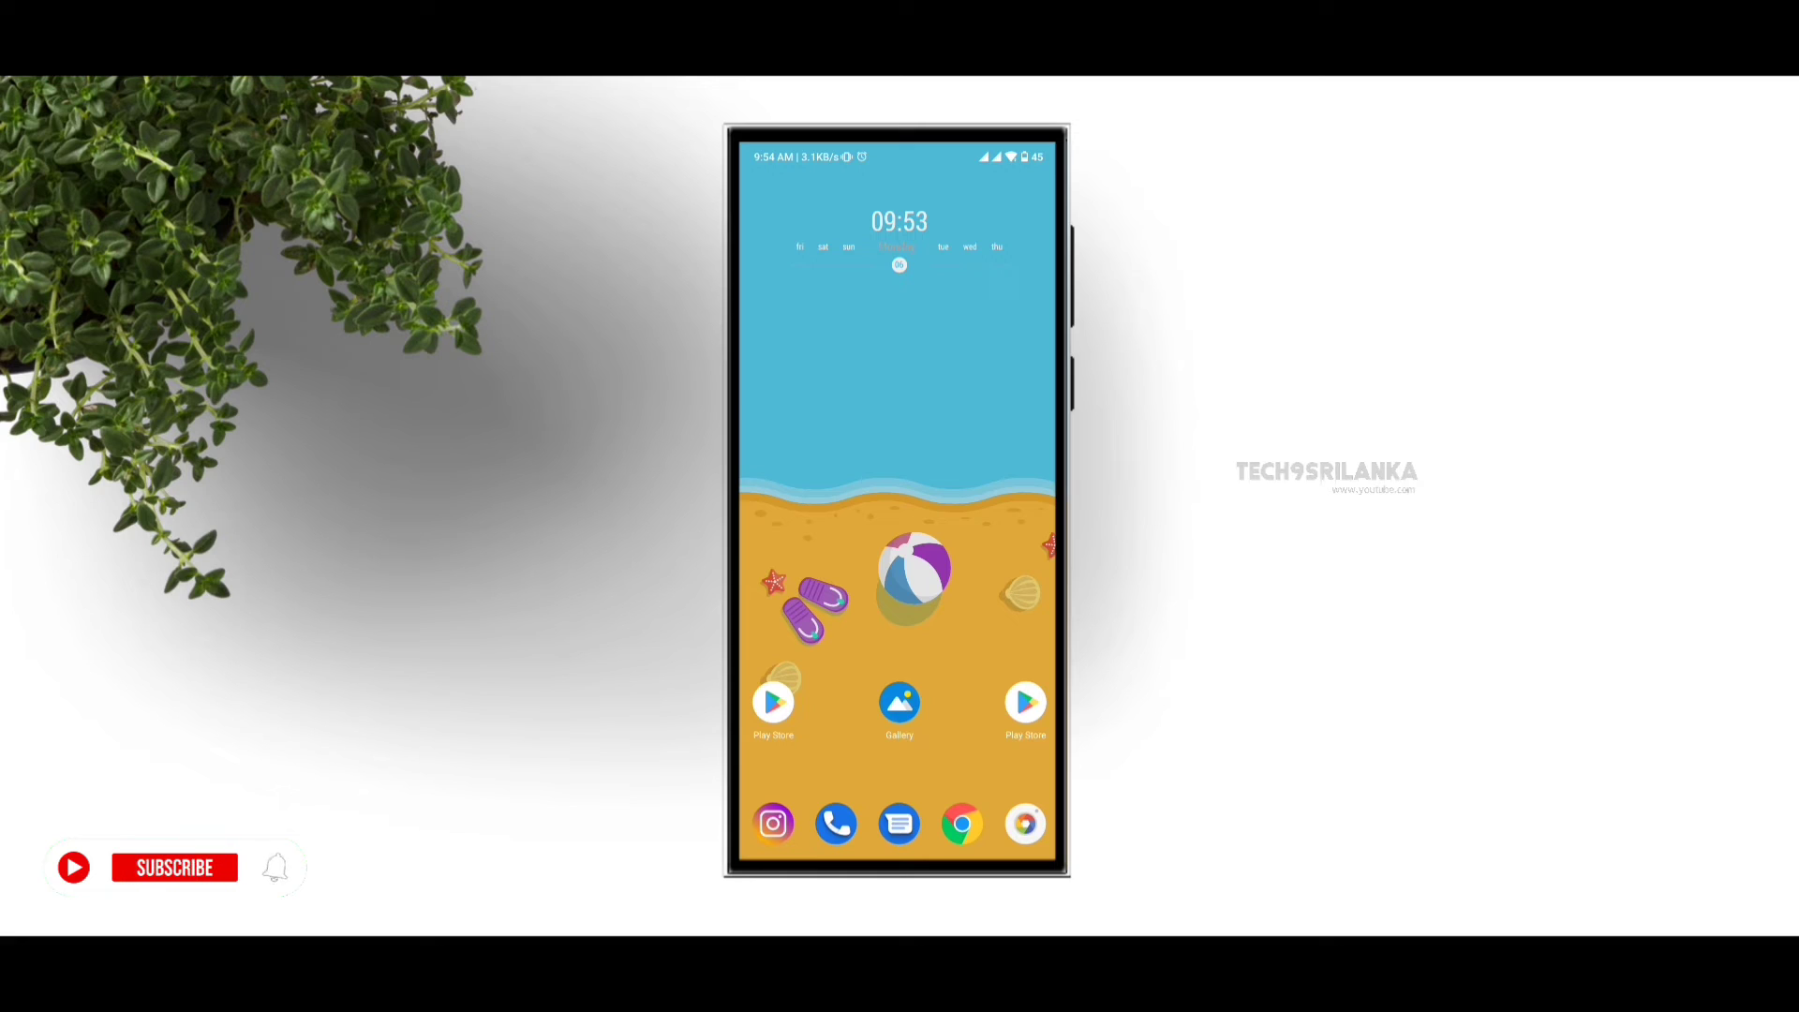
# Launch Duplicate Files Fixer & Remove from Play Store via the recent 'duplicate file fixer' search
pyautogui.click(174, 866)
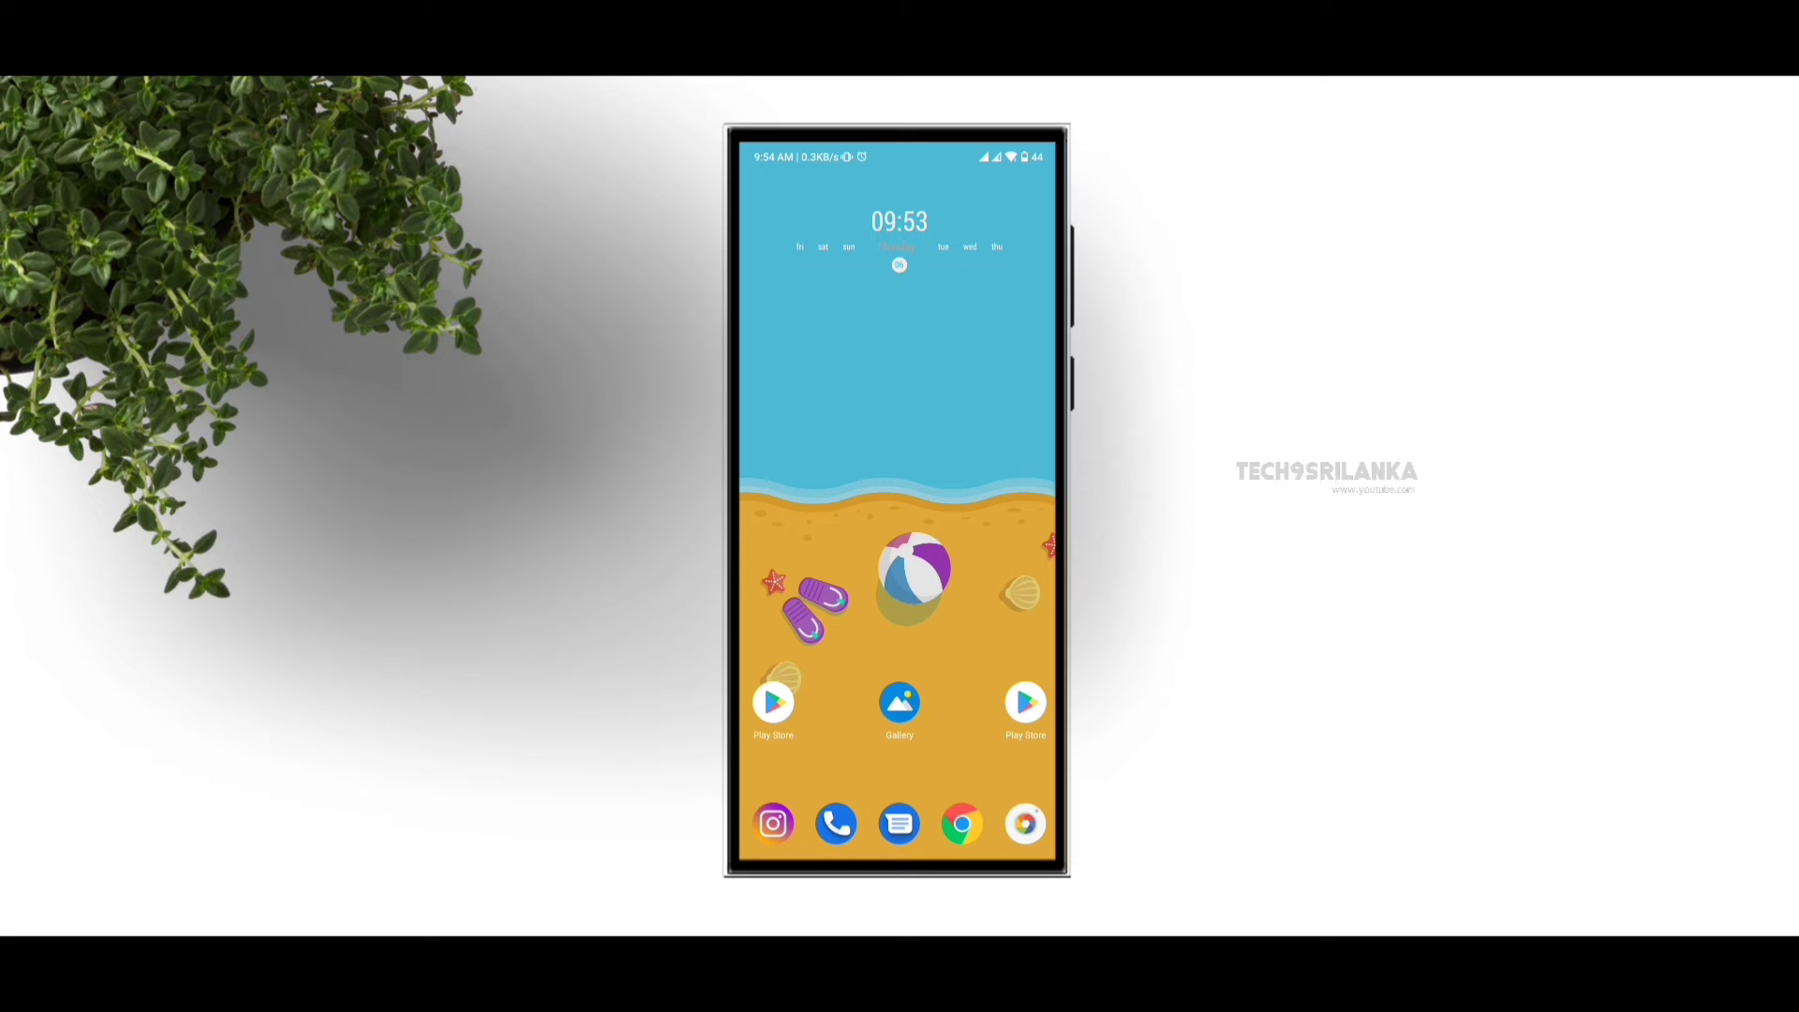
pyautogui.click(772, 701)
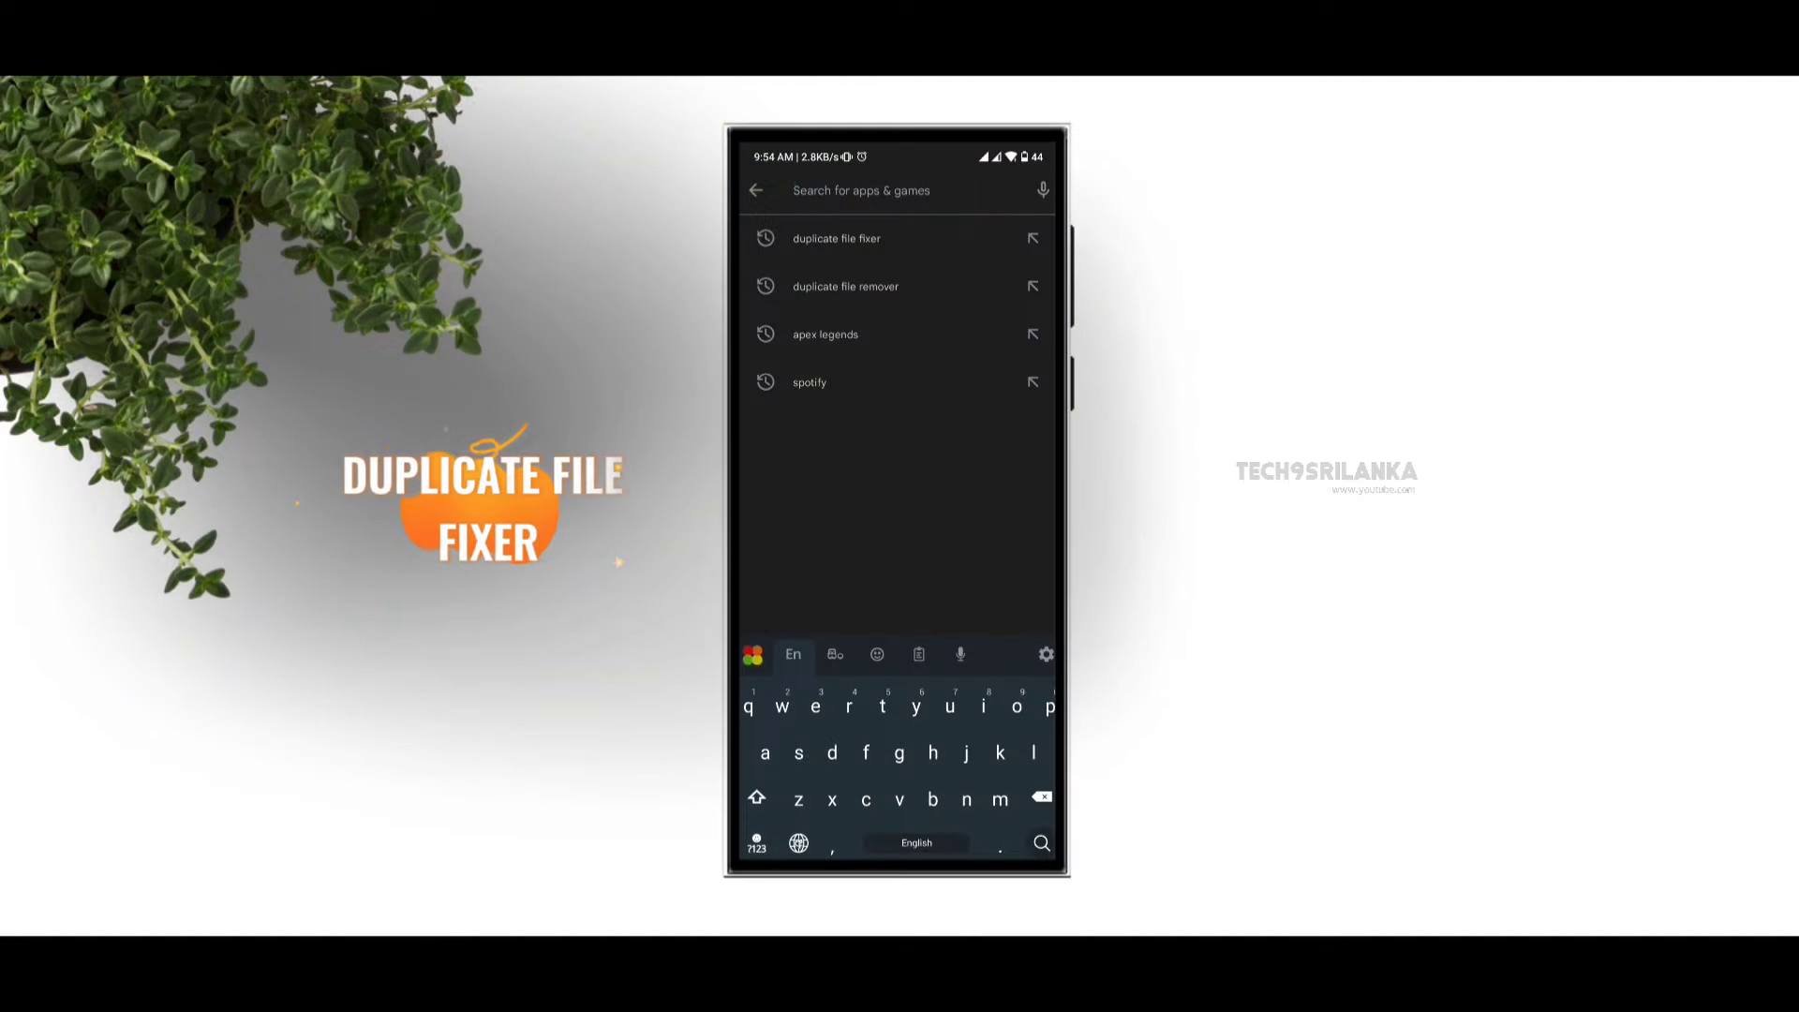
pyautogui.click(835, 237)
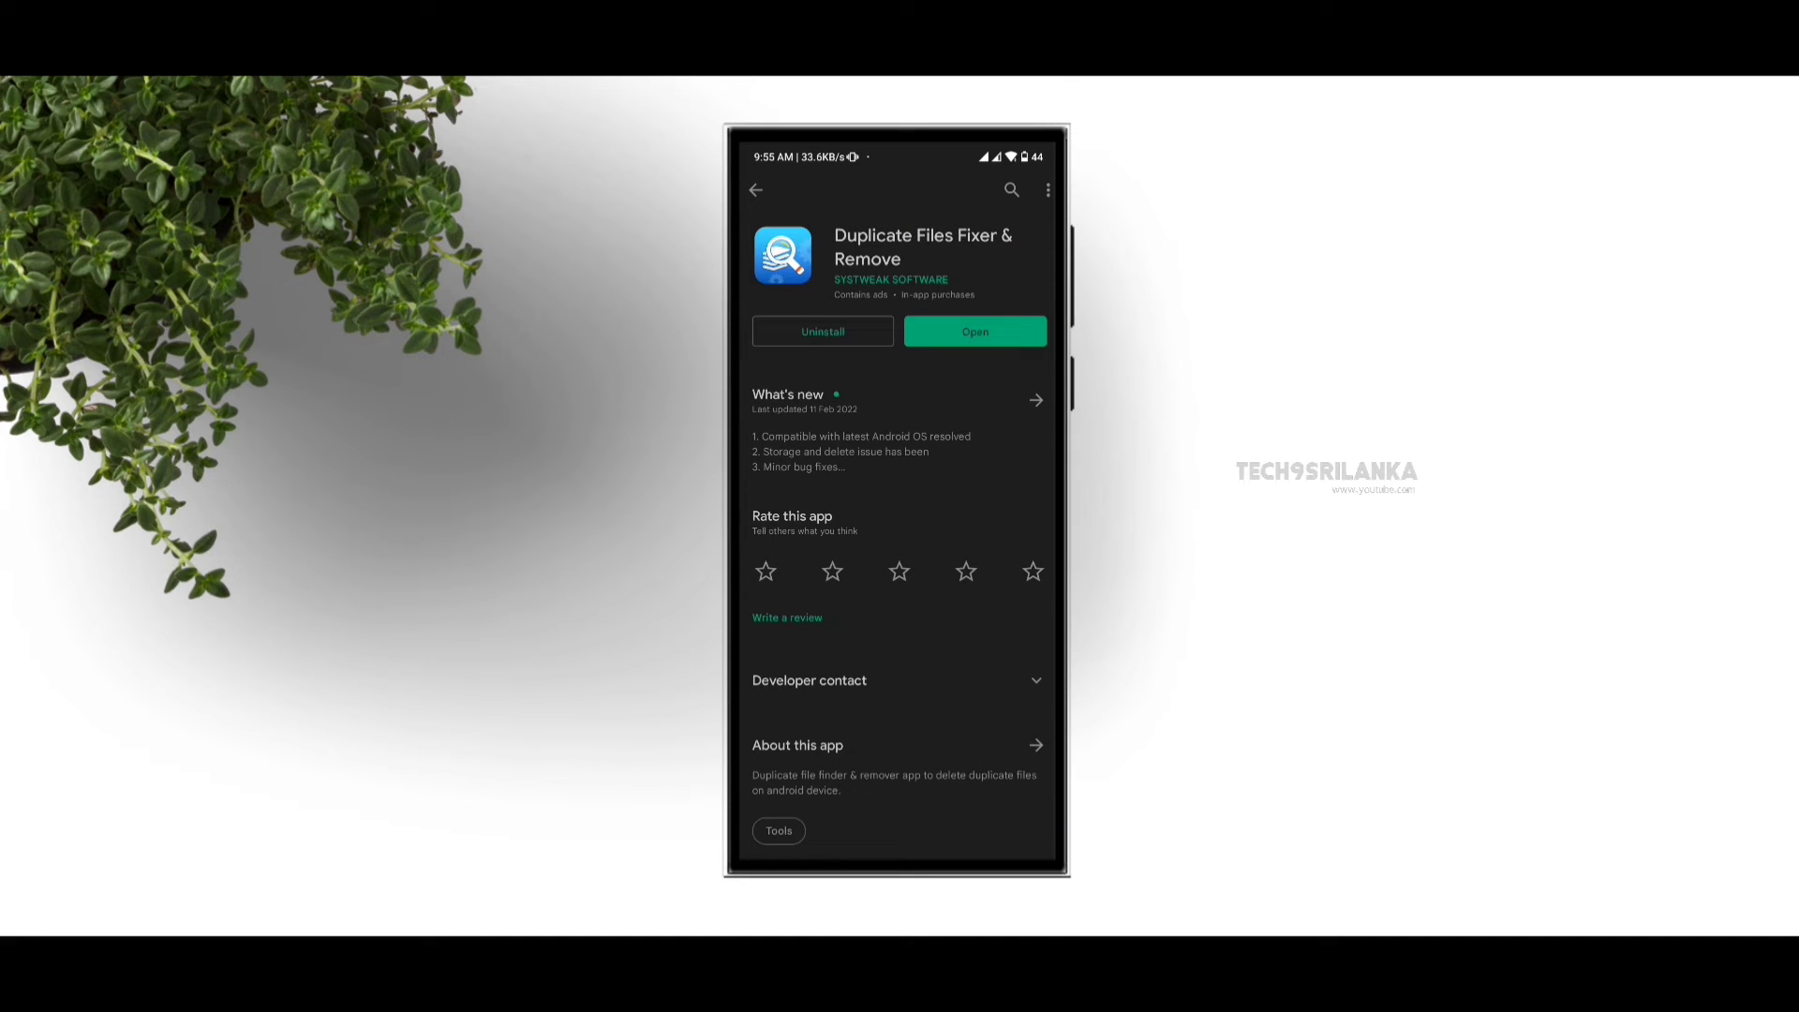
pyautogui.click(974, 331)
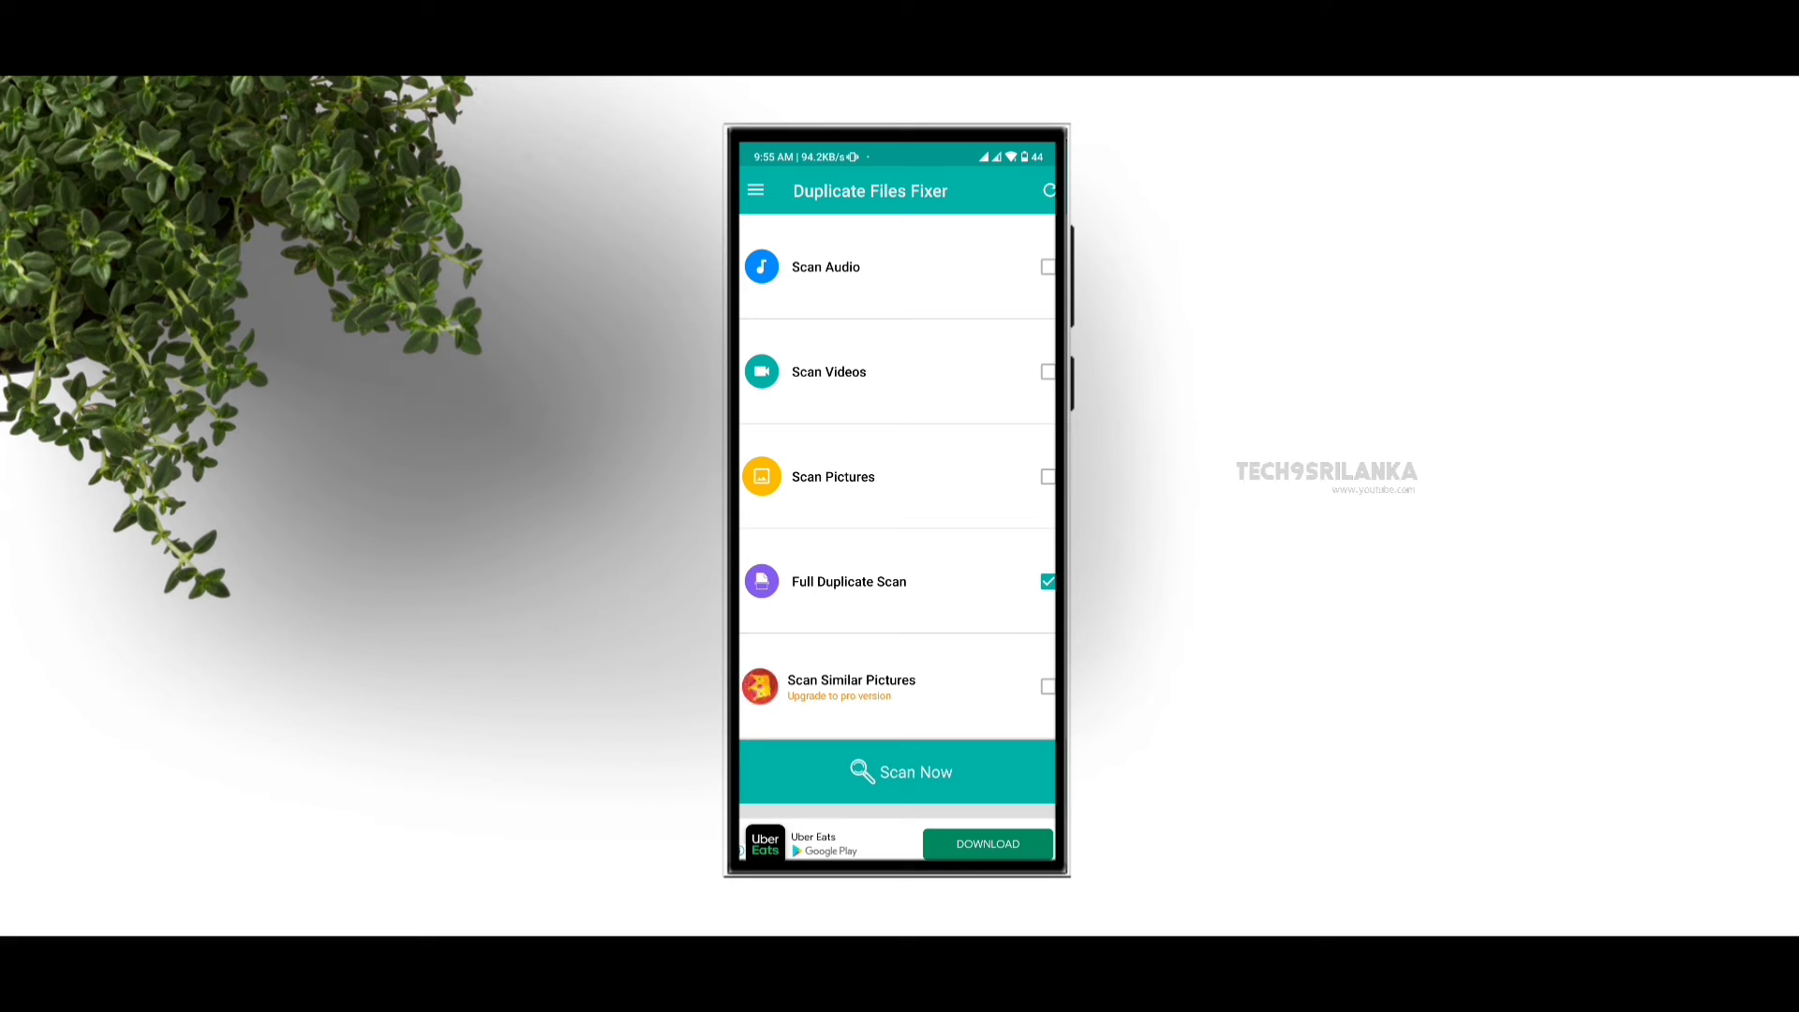
# Run a Scan Audio duplicate scan, allowing the app access to photos and media
pyautogui.click(1045, 581)
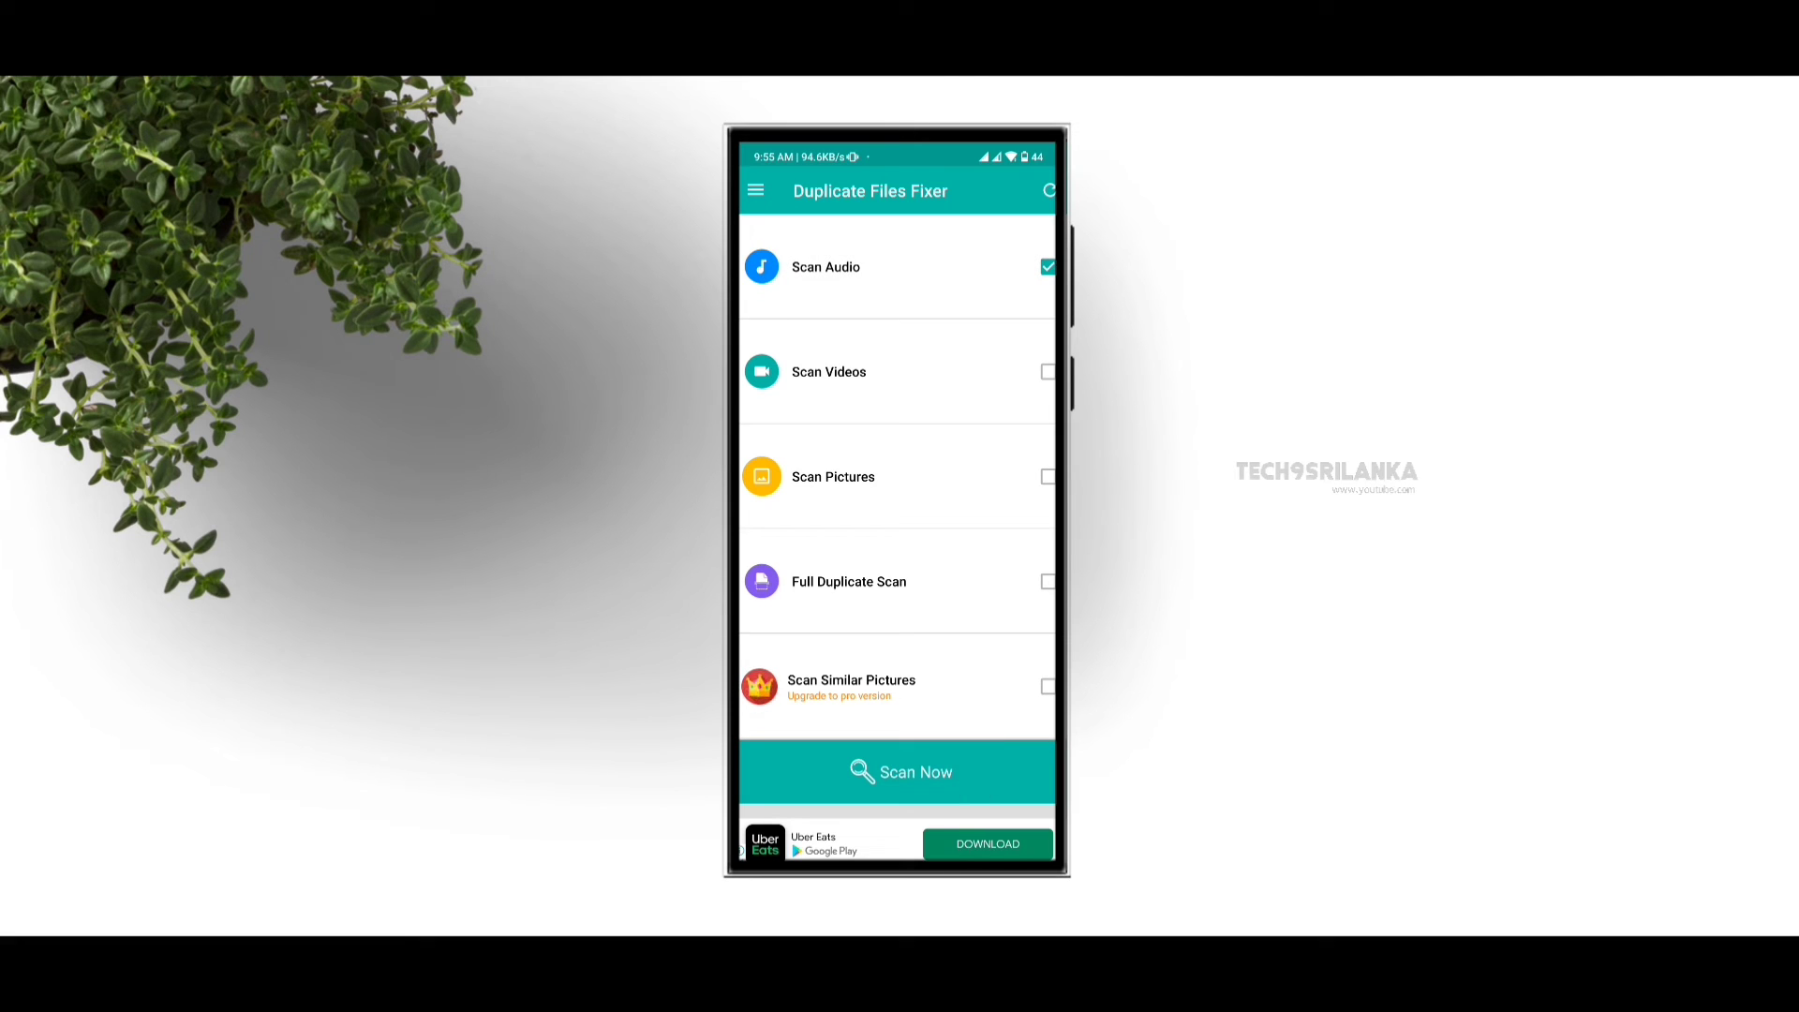
pyautogui.click(900, 771)
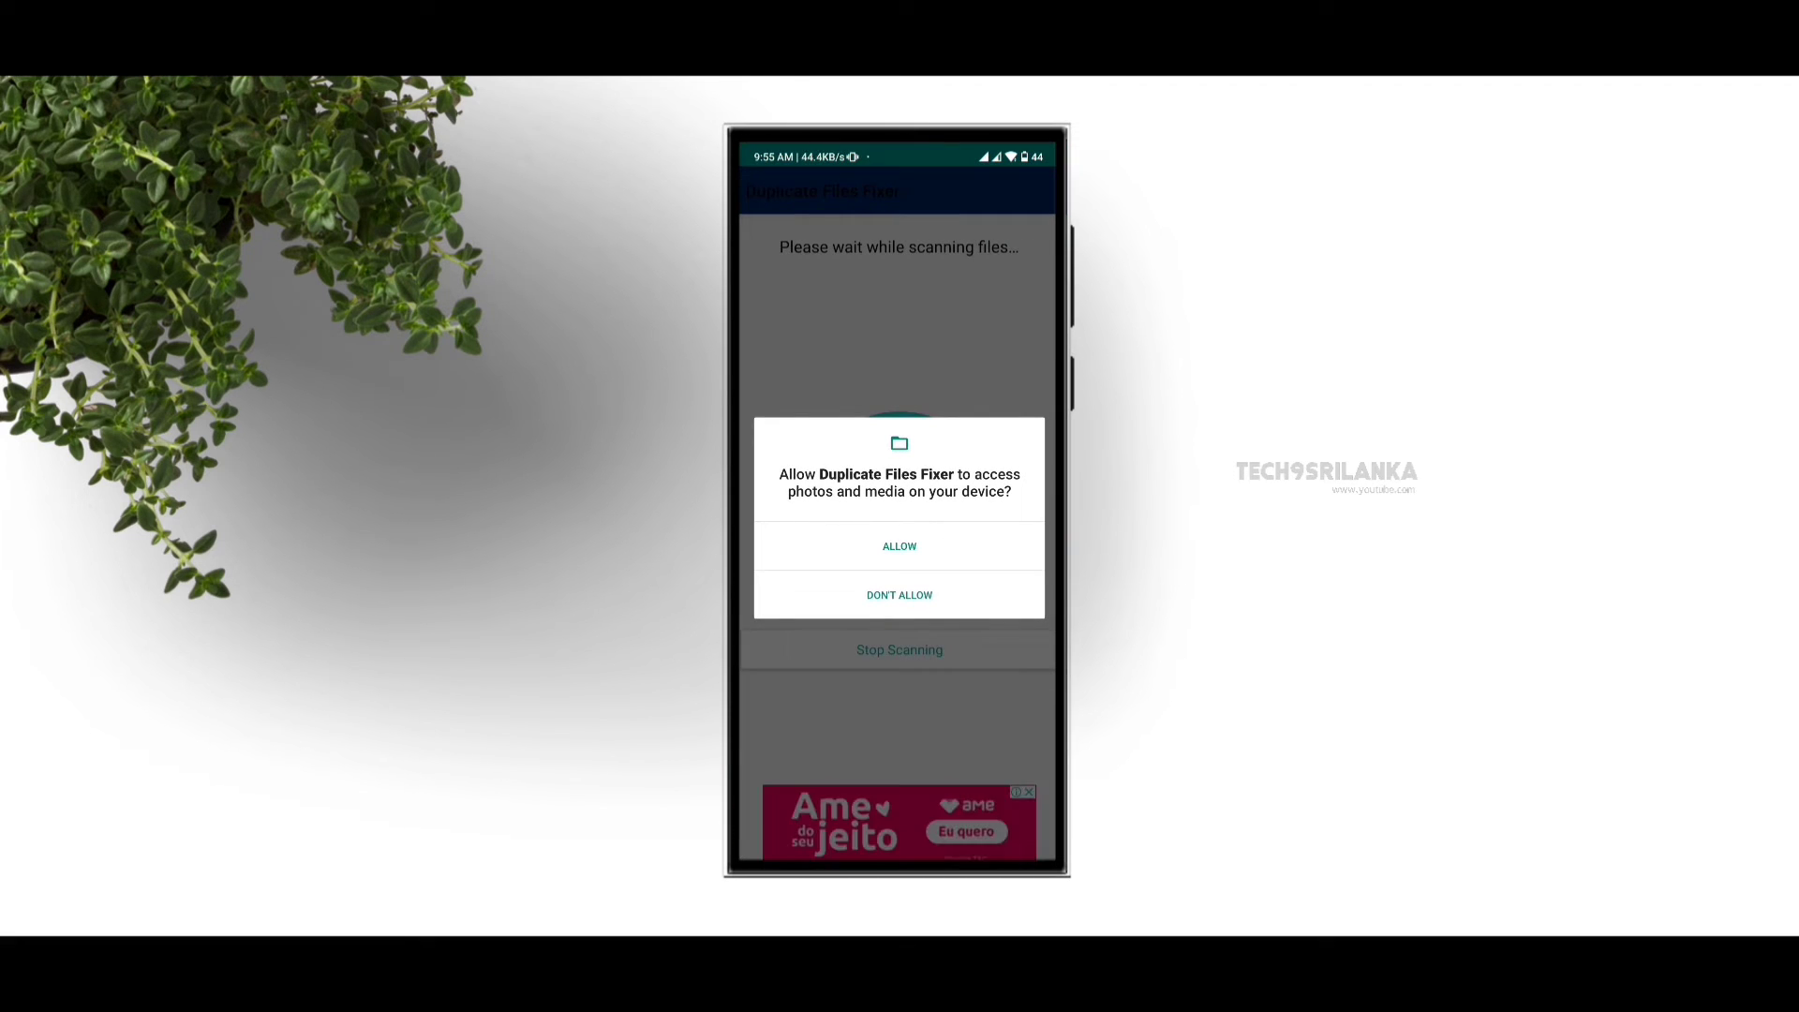
pyautogui.click(899, 547)
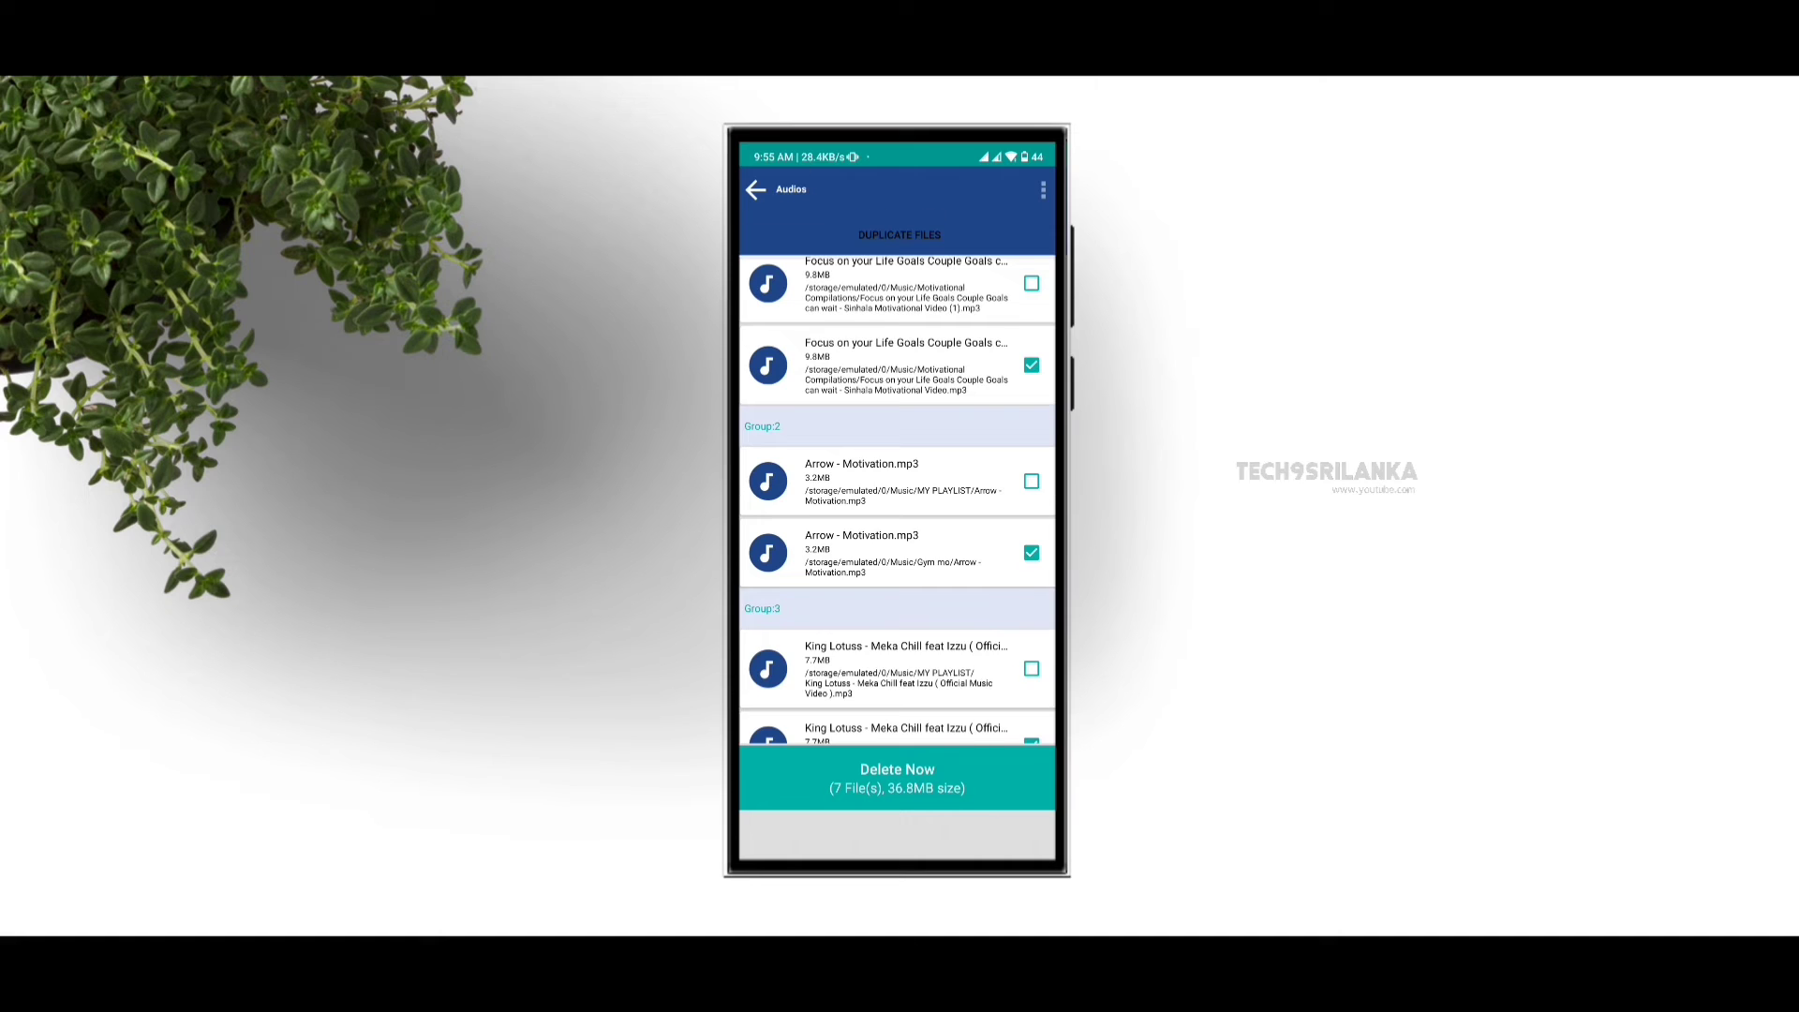
# Delete the 7 marked duplicate audio files (36.8MB) and confirm the deletion
pyautogui.scroll(-3)
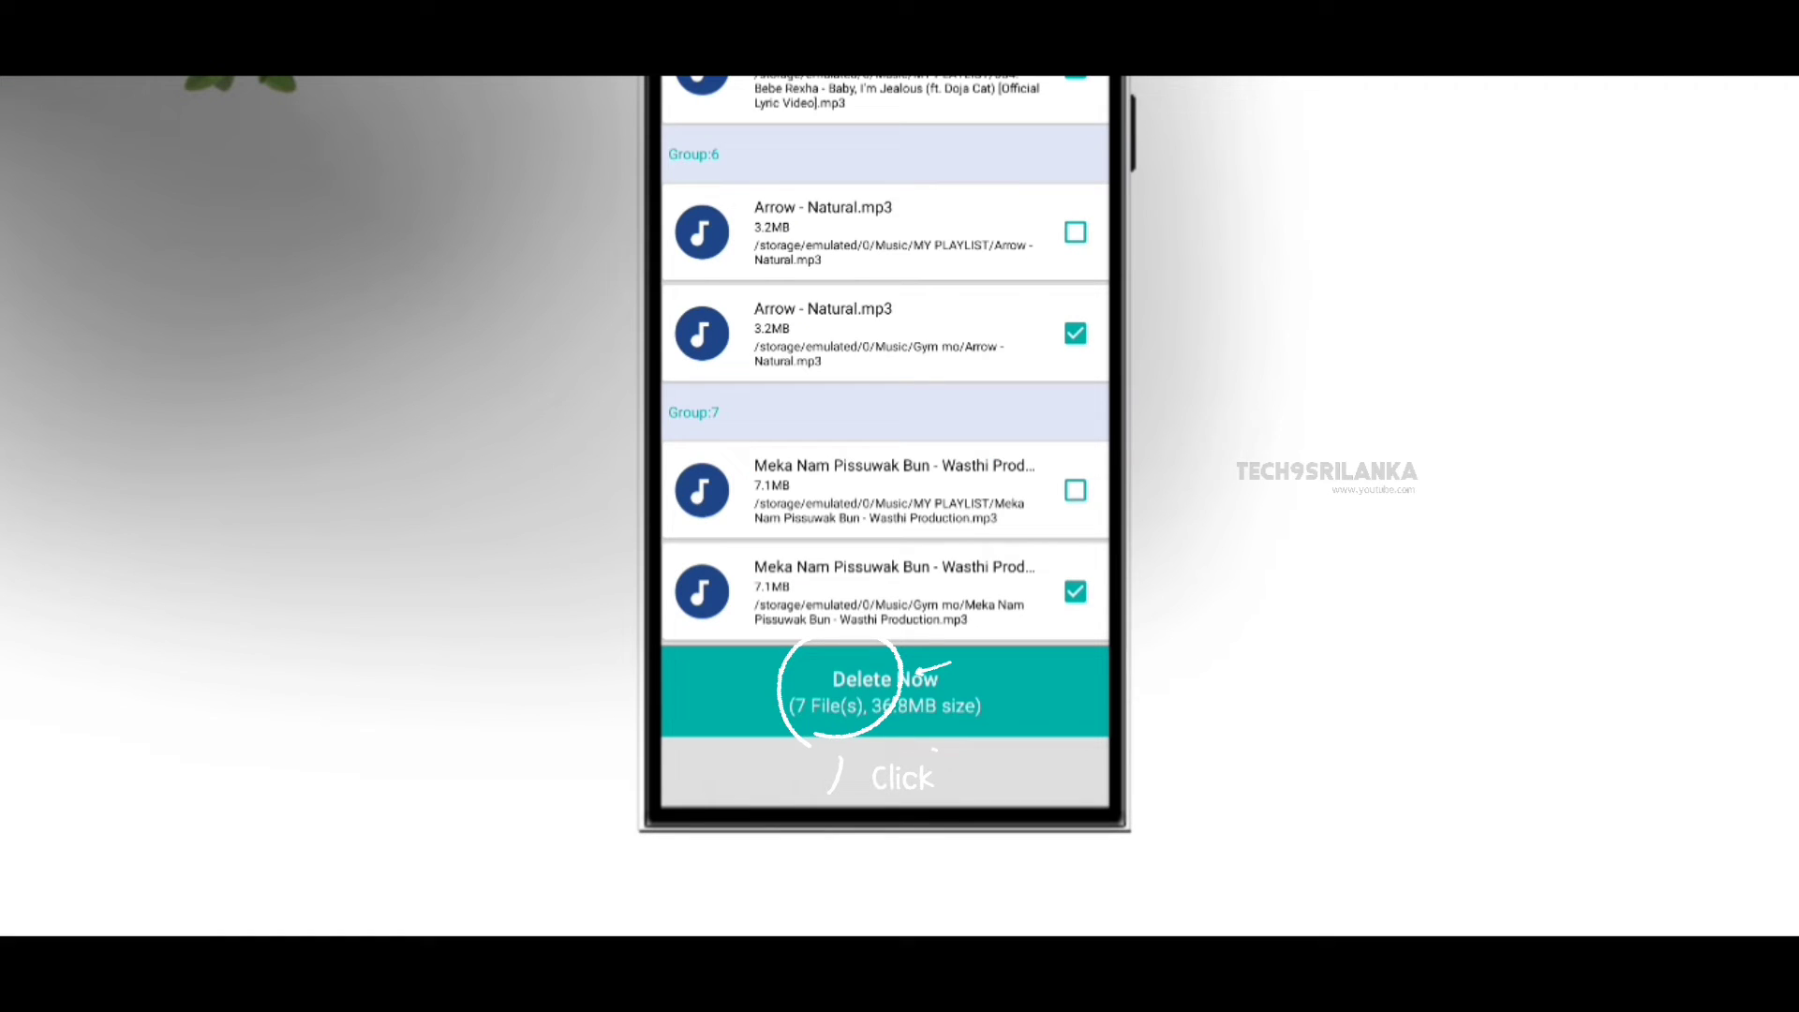
pyautogui.click(884, 690)
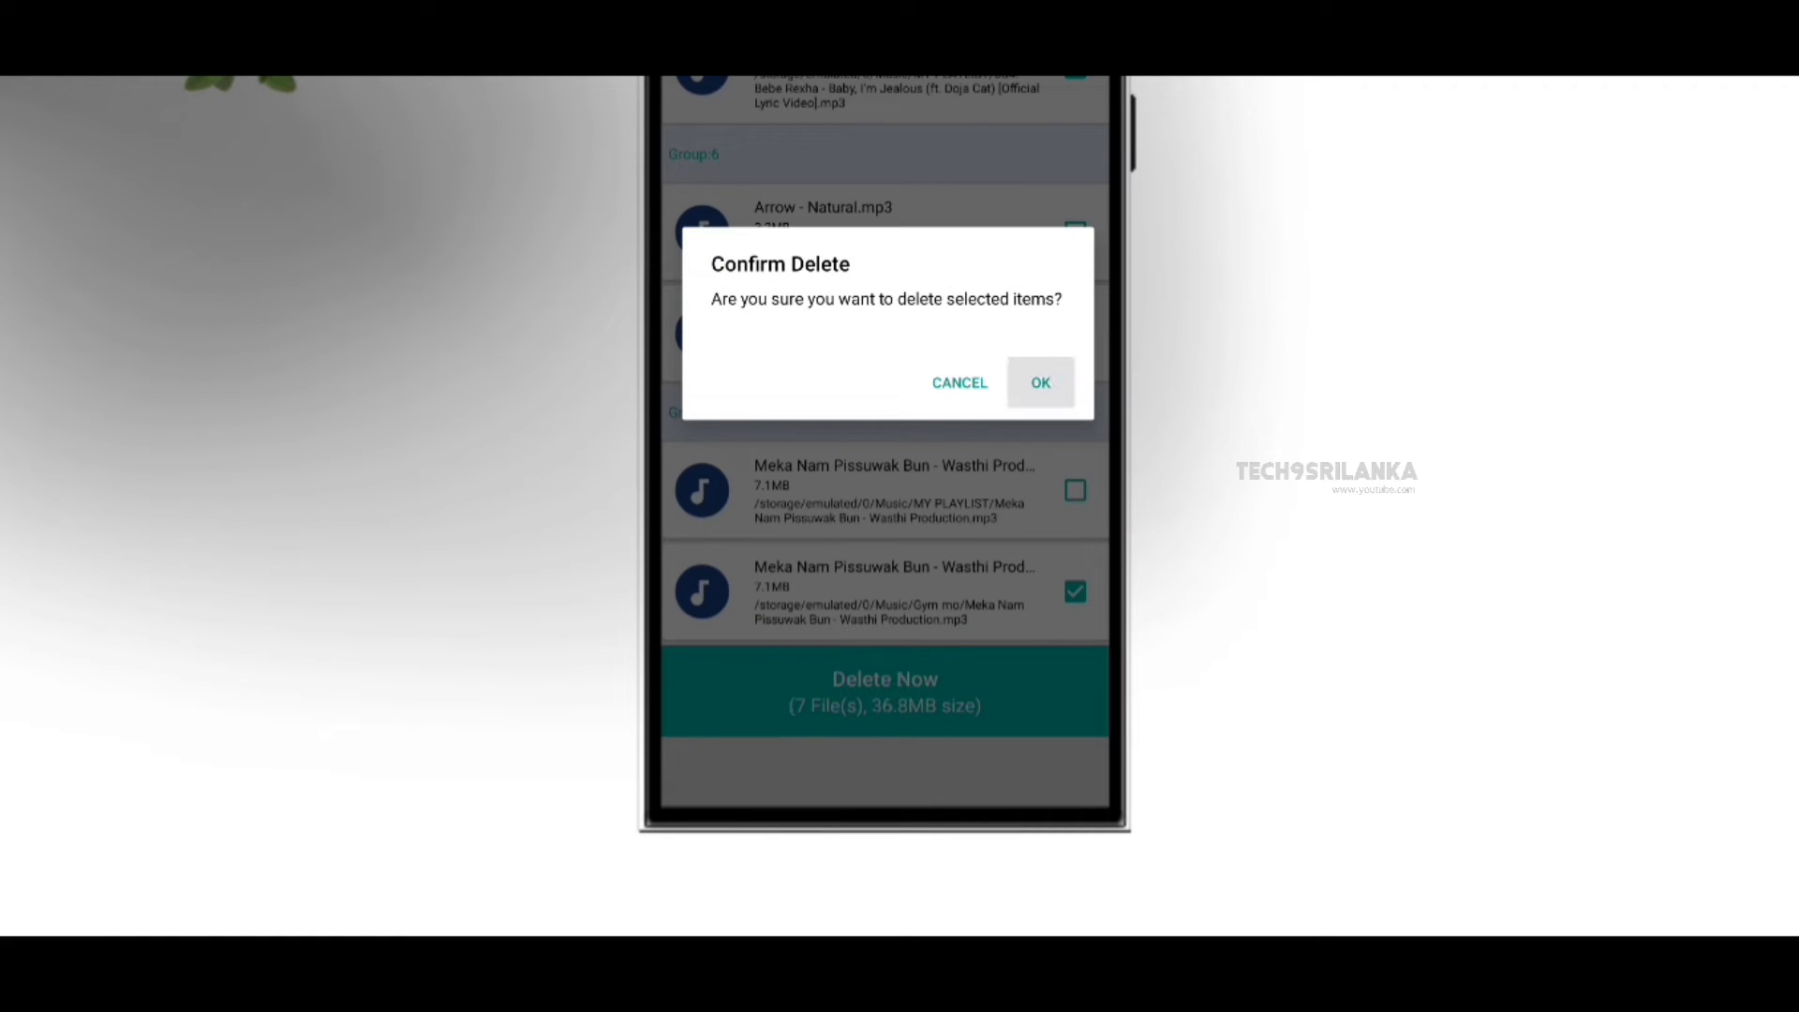
pyautogui.click(1038, 382)
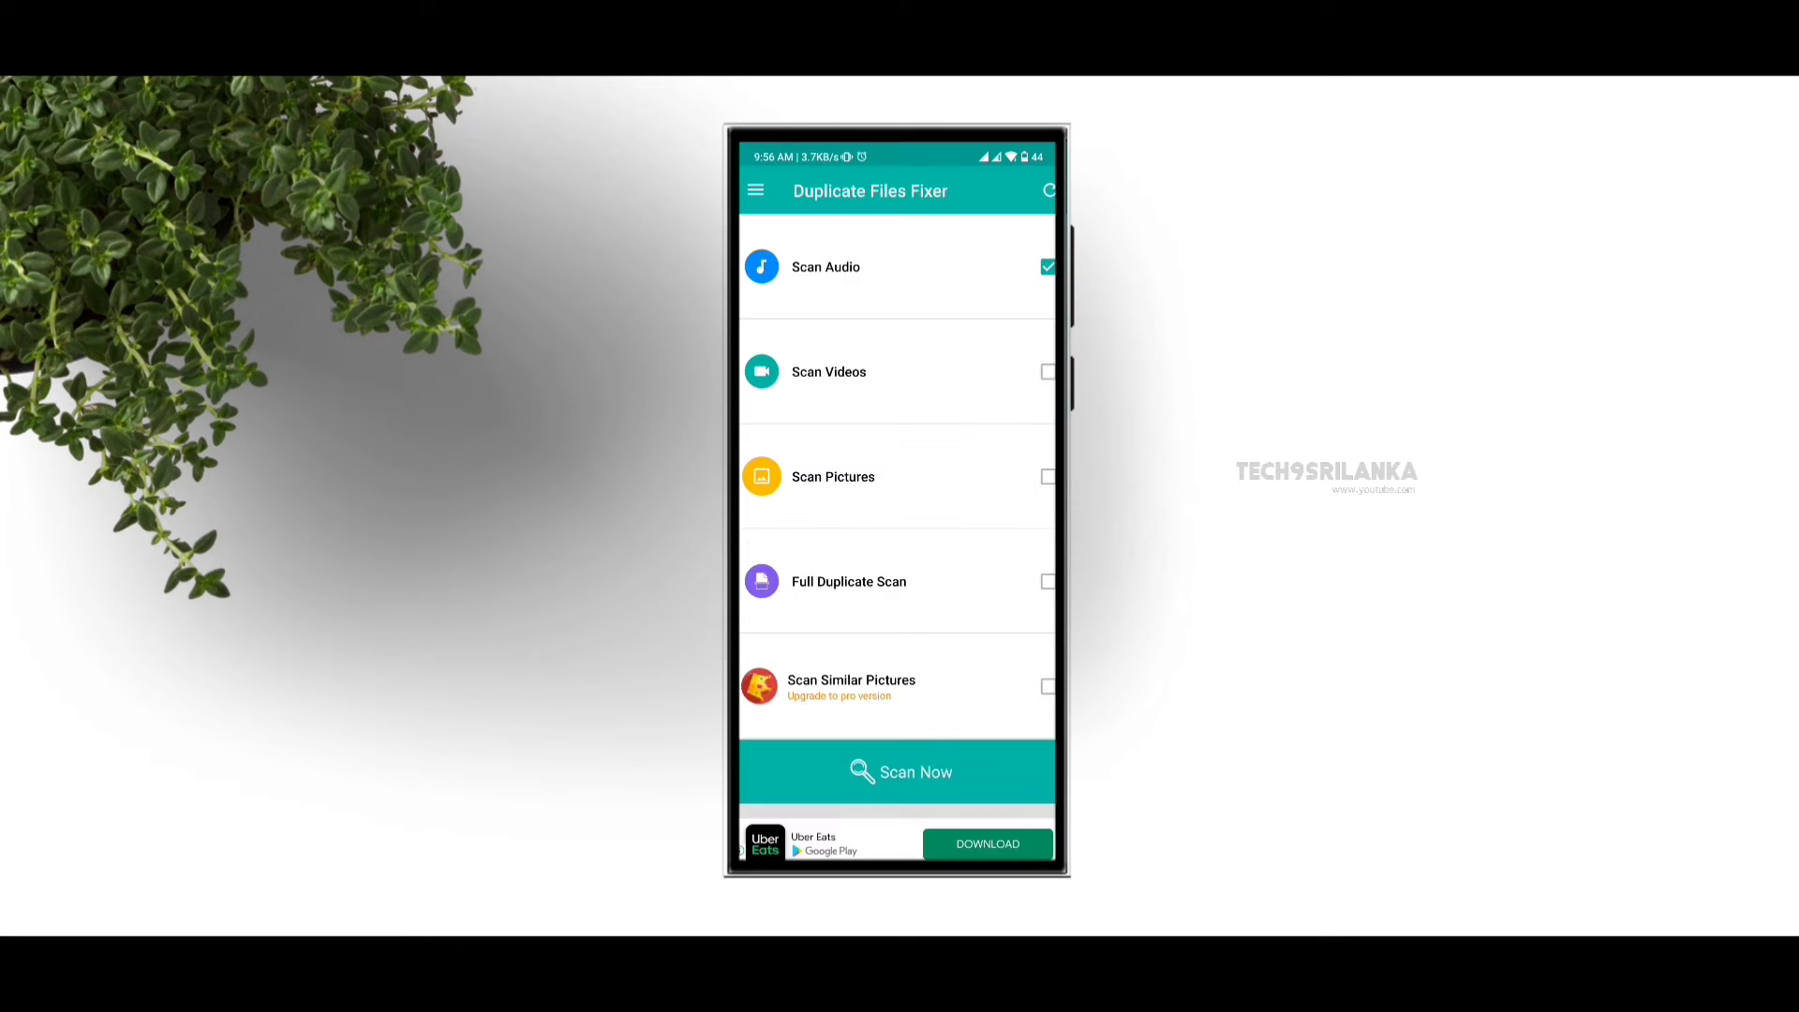
# Swap Scan Audio for Scan Videos and start a duplicate video scan
pyautogui.click(1046, 266)
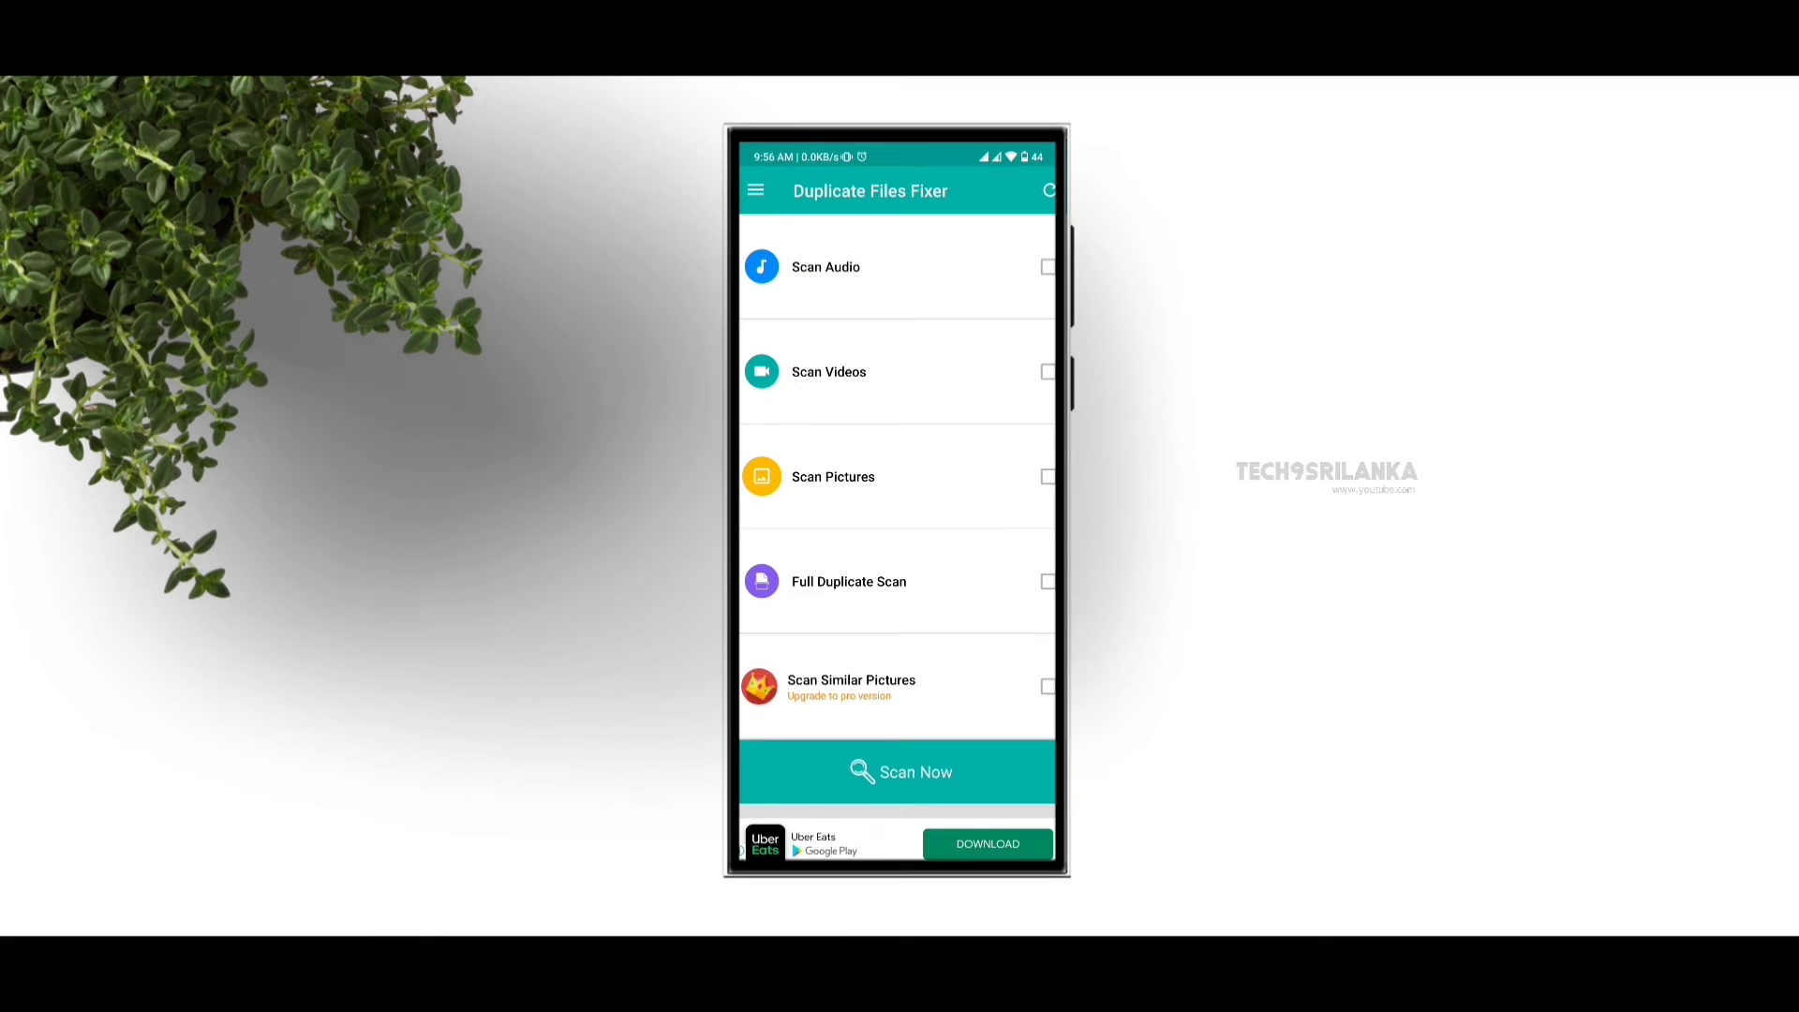
pyautogui.click(1045, 371)
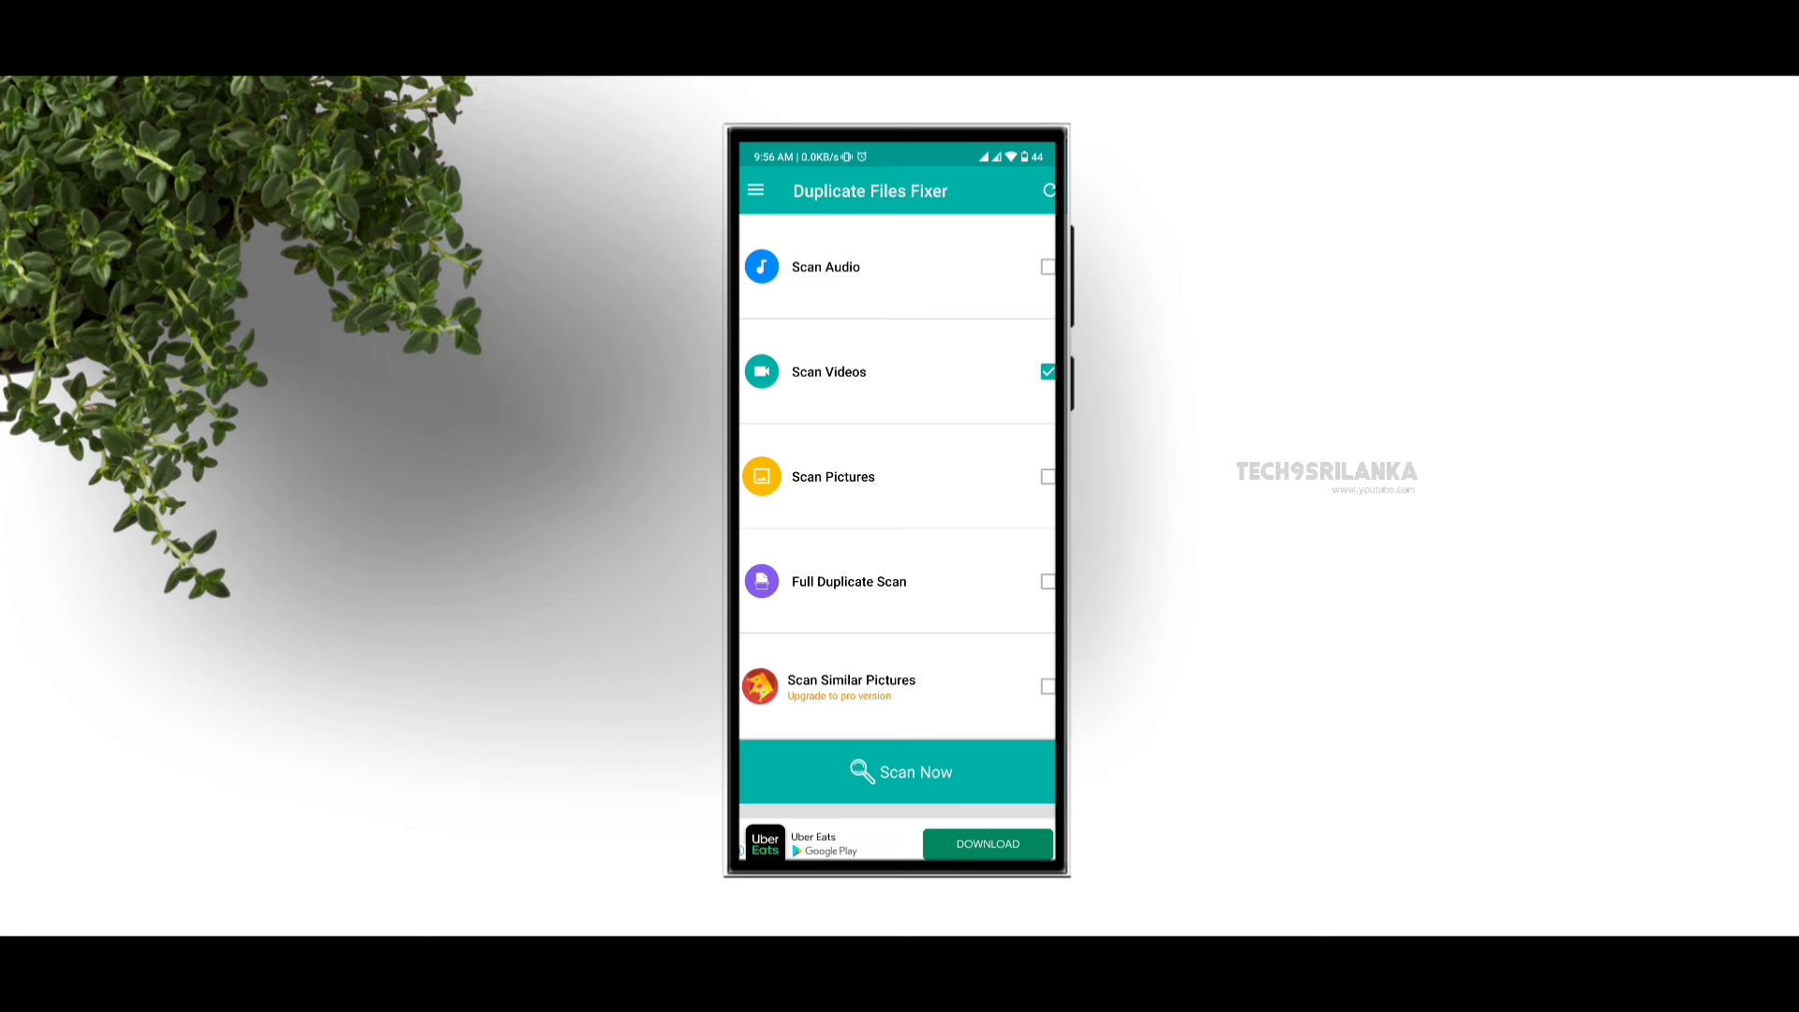
pyautogui.click(900, 771)
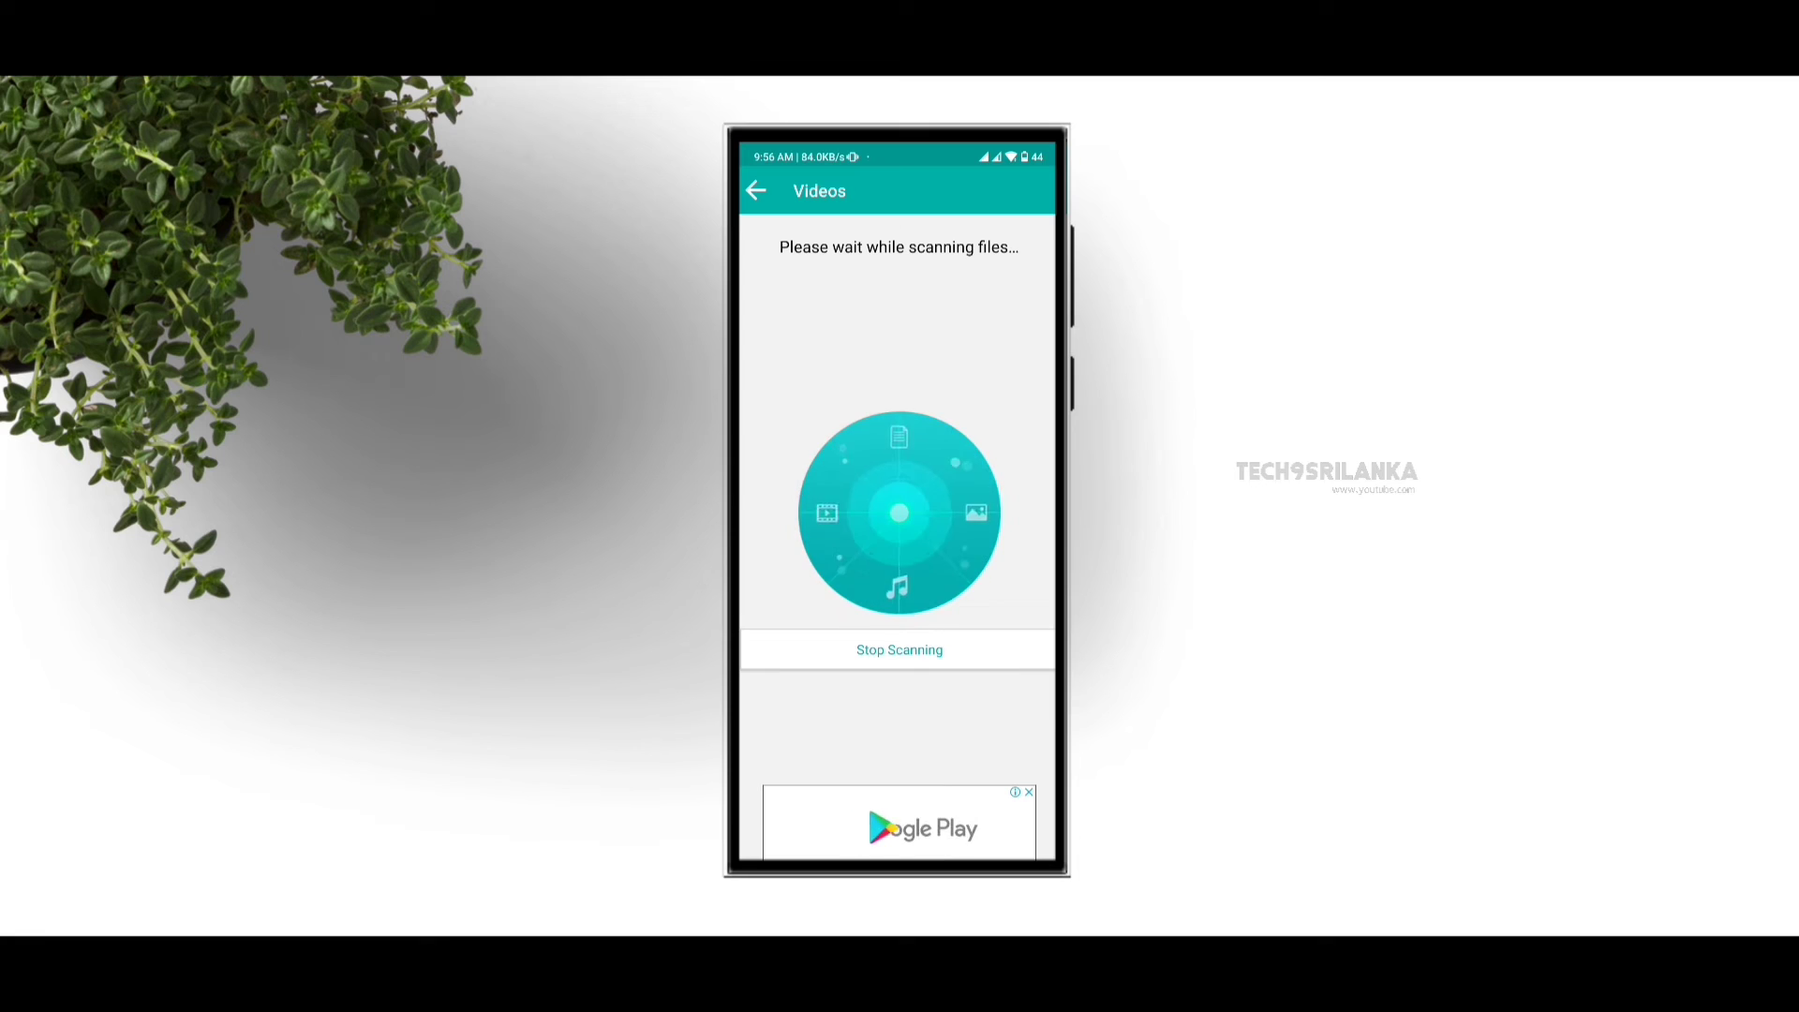
# Leave the video scan and start a Full Duplicate Scan instead
pyautogui.click(899, 650)
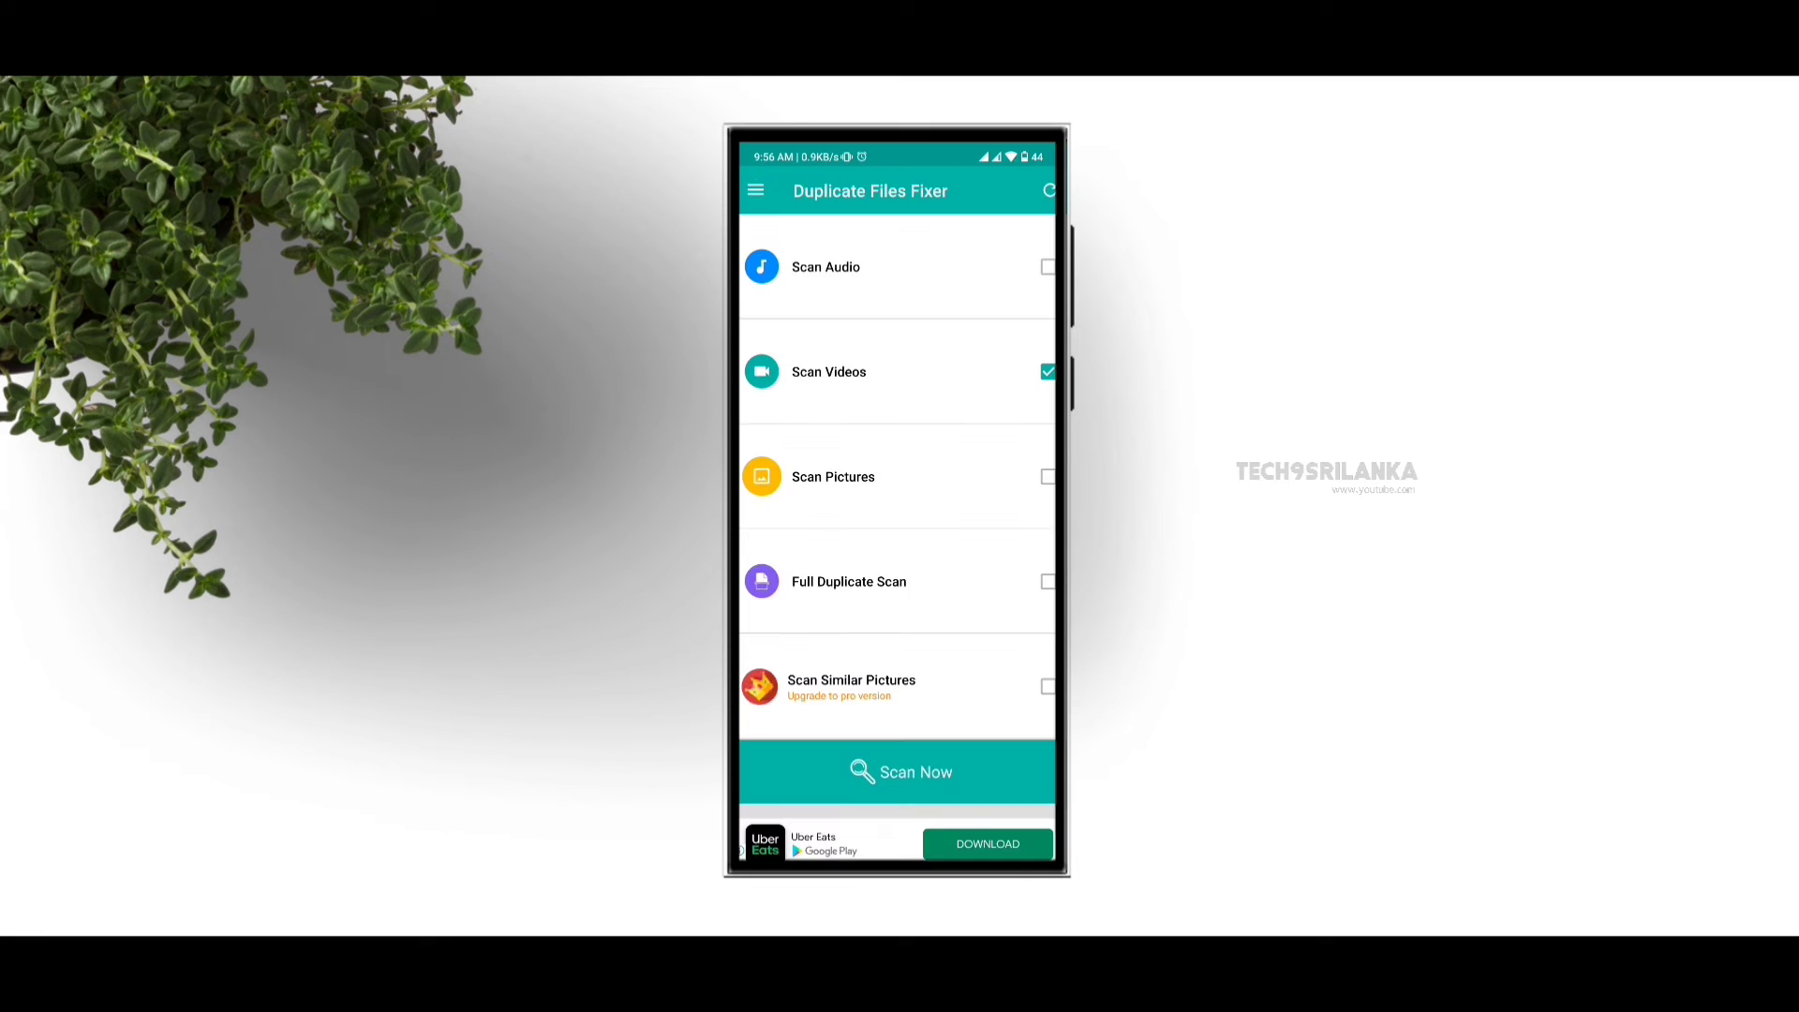
pyautogui.click(1046, 581)
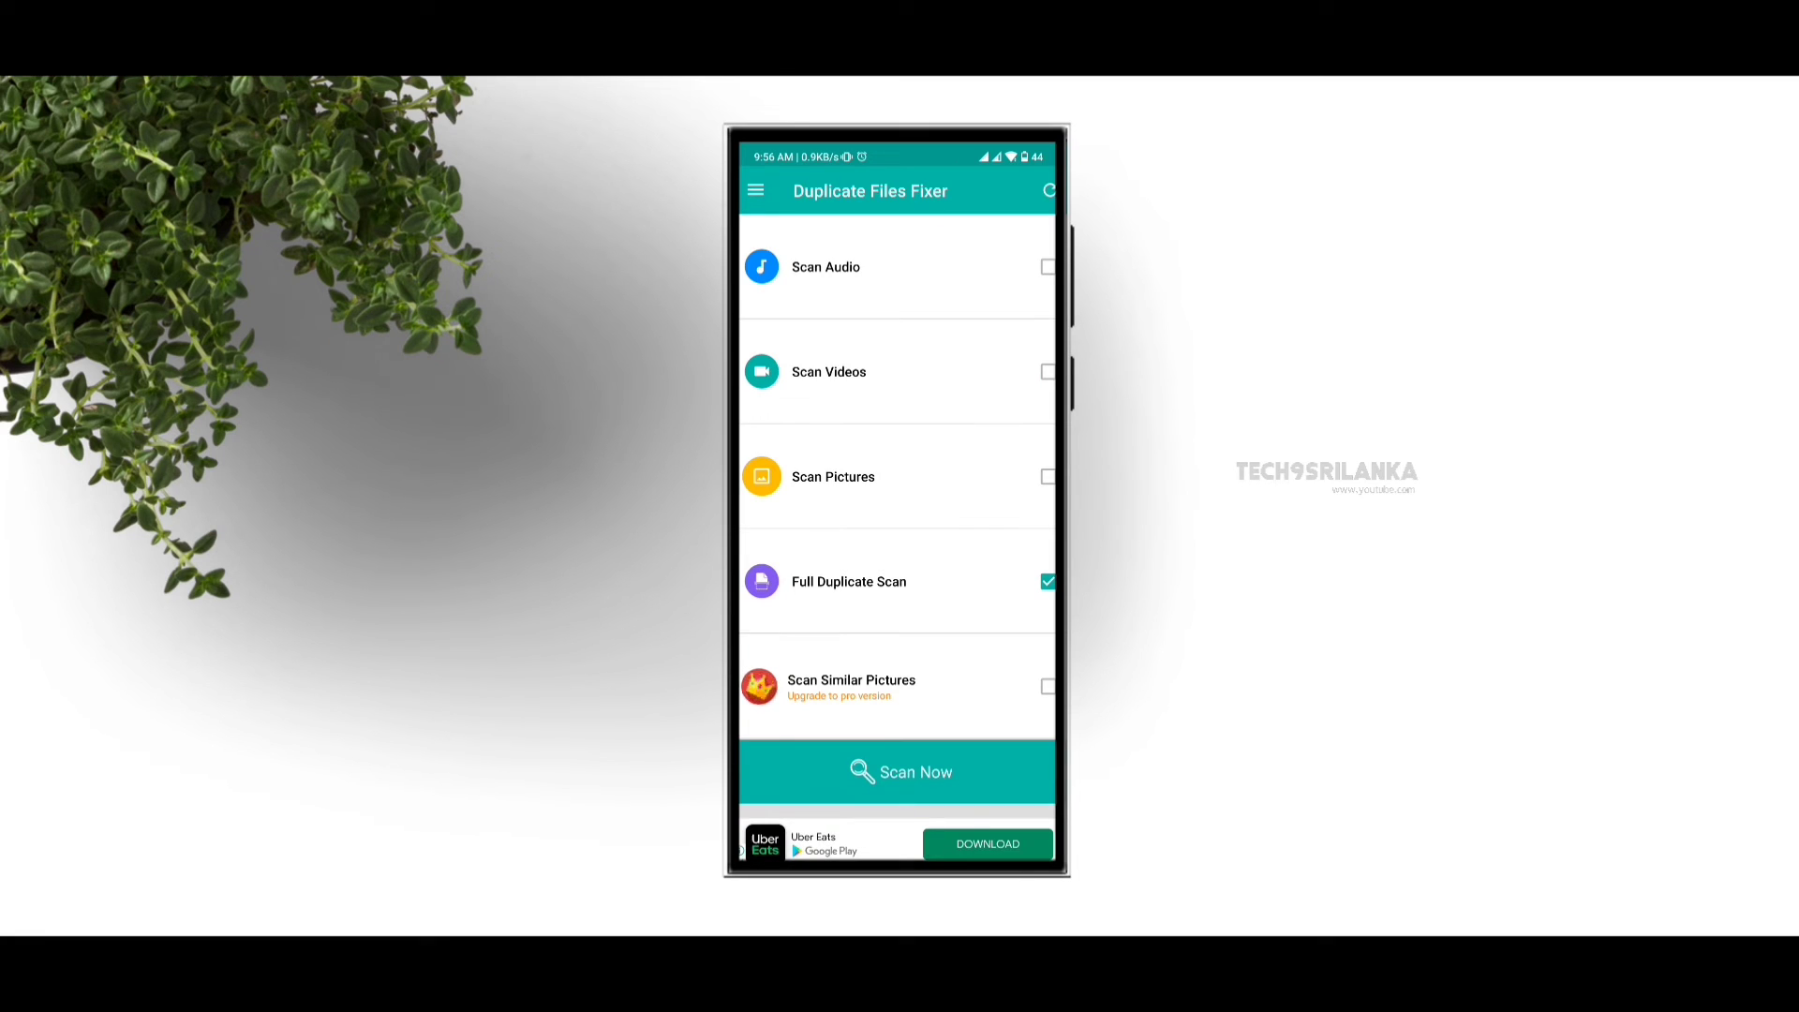
pyautogui.click(900, 771)
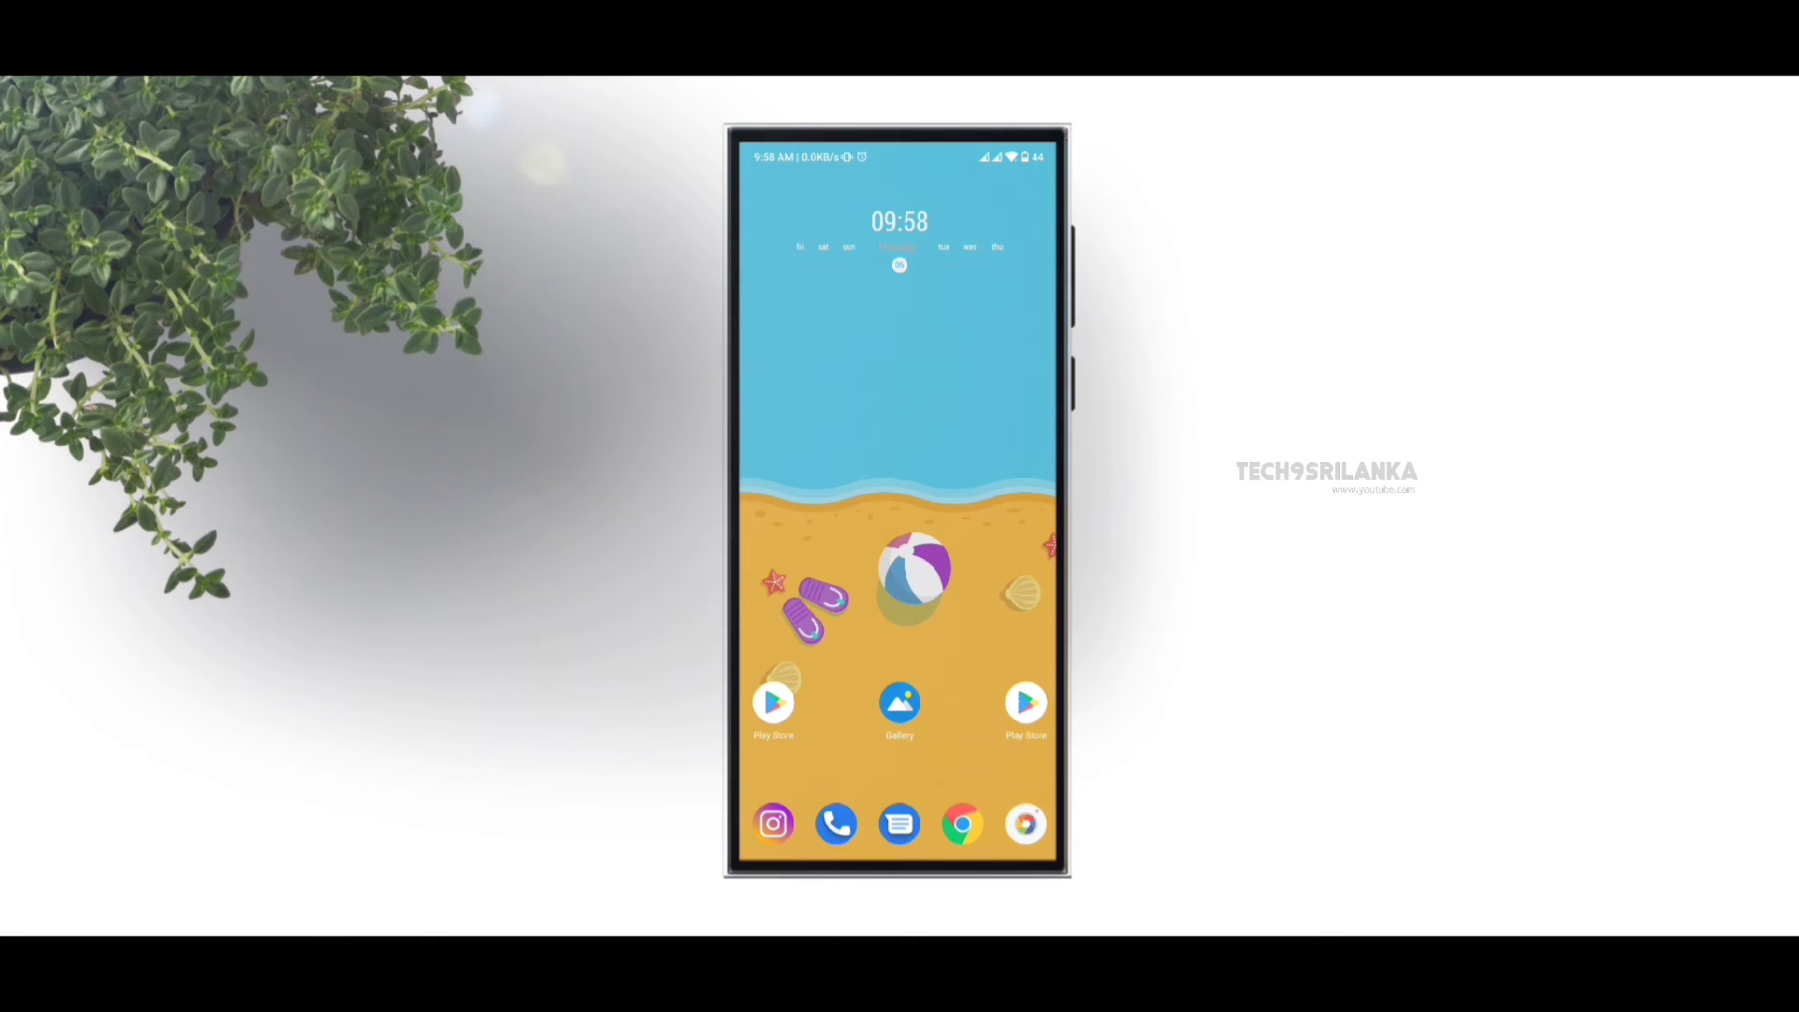
pyautogui.click(773, 823)
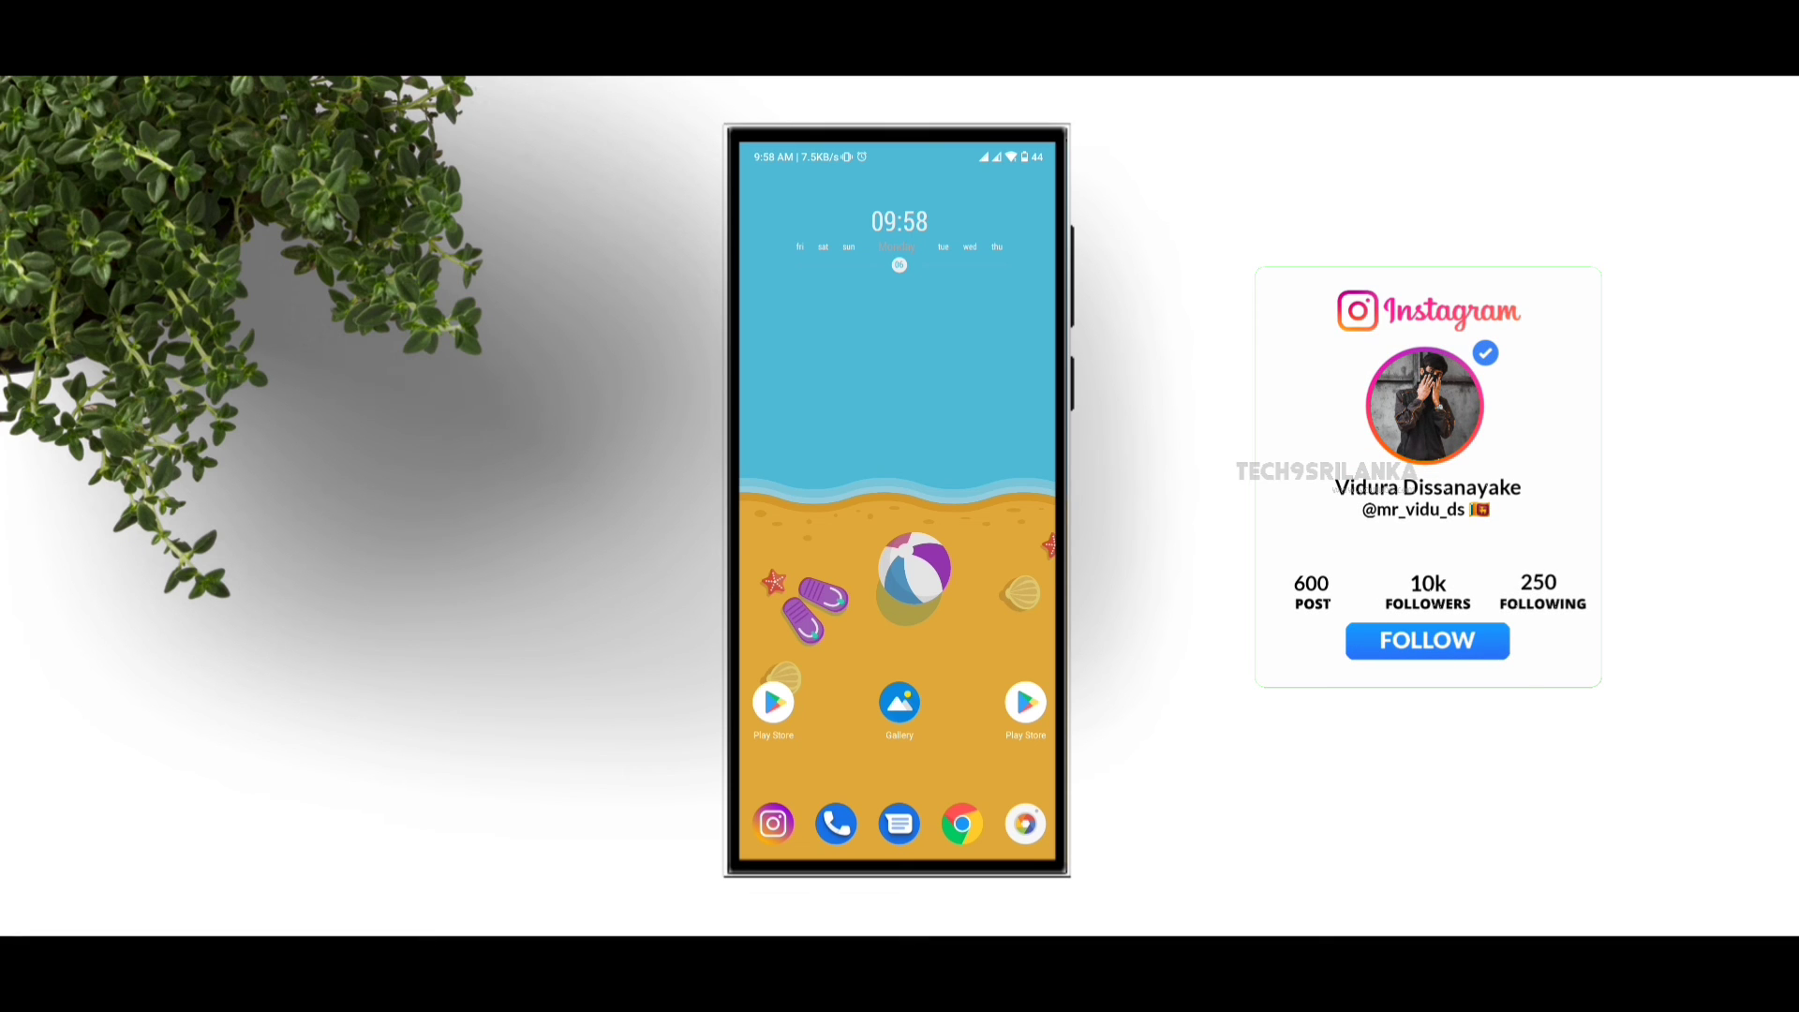
pyautogui.click(1426, 639)
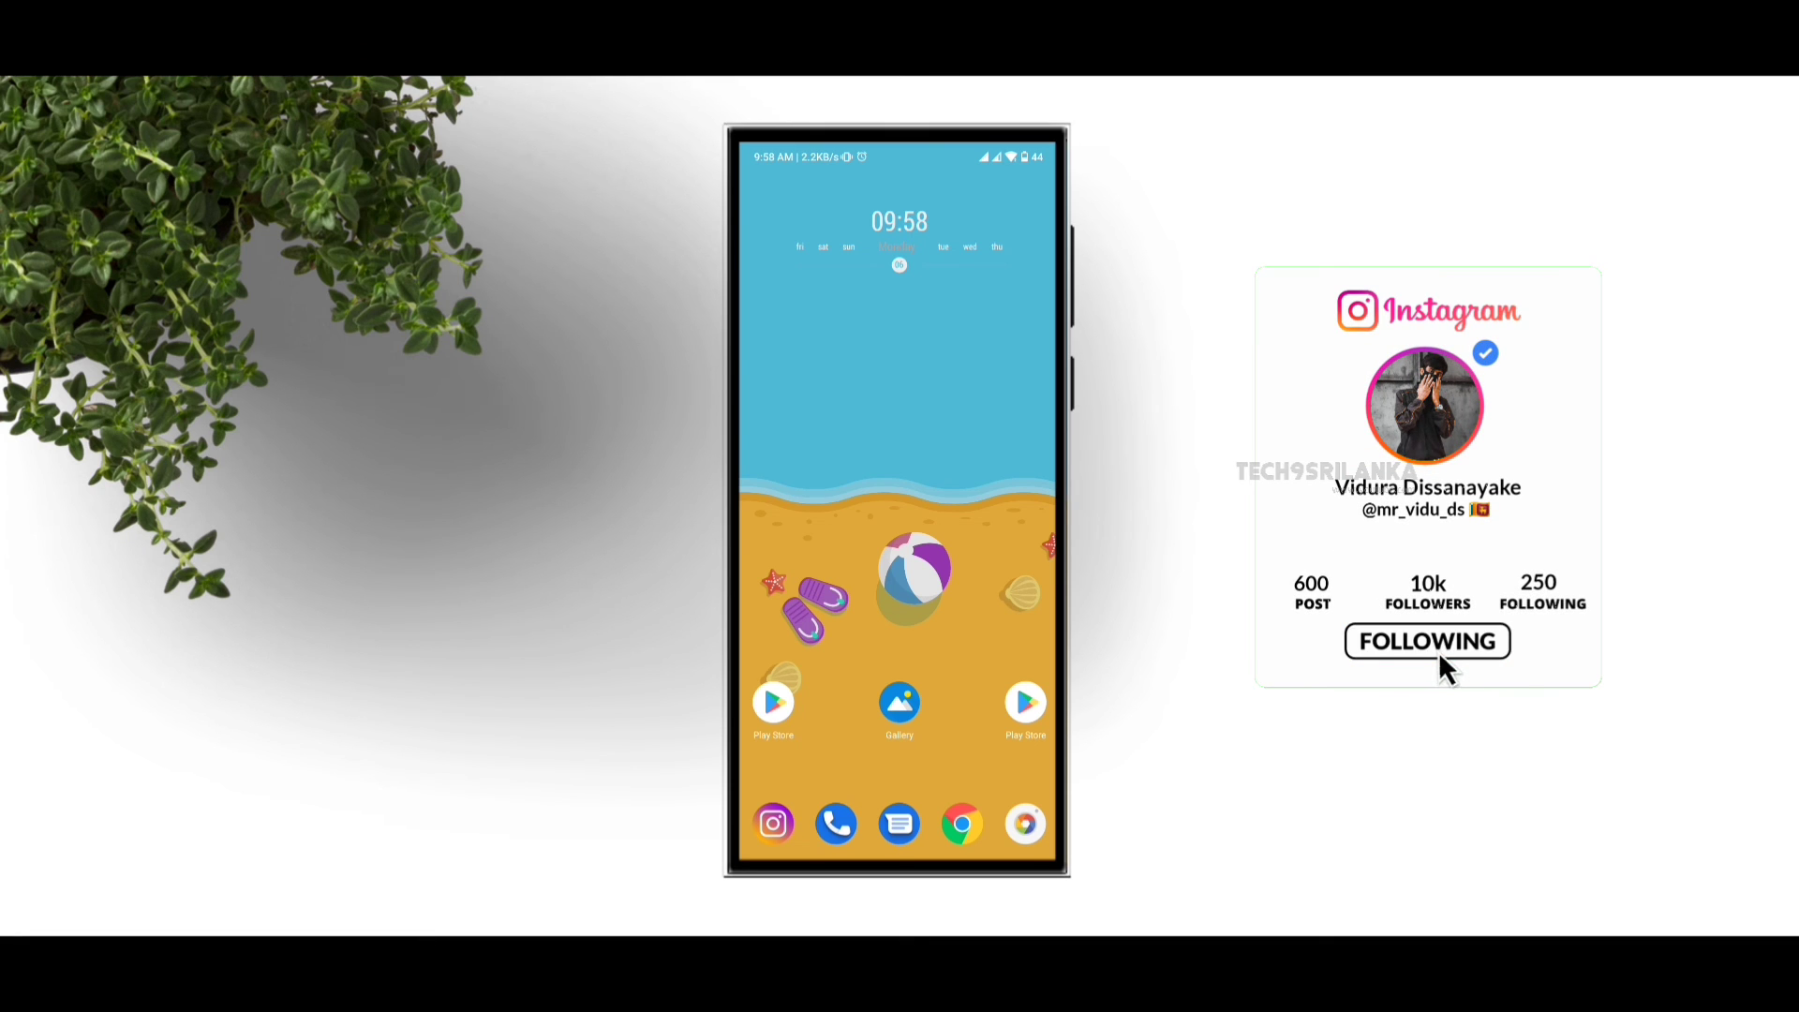